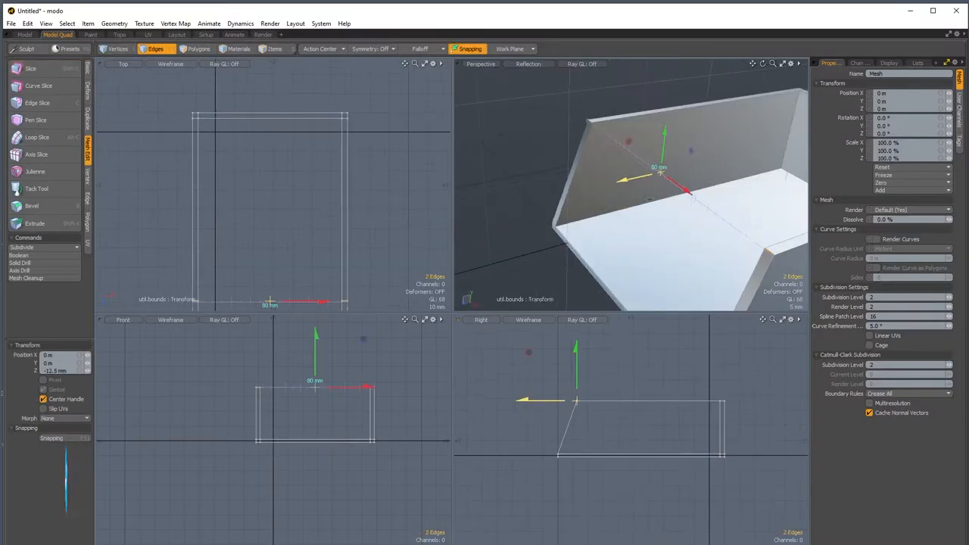
- Add an 86-polygon rounded cylinder handle sticking out from the scoop's back edge
left_click(198, 49)
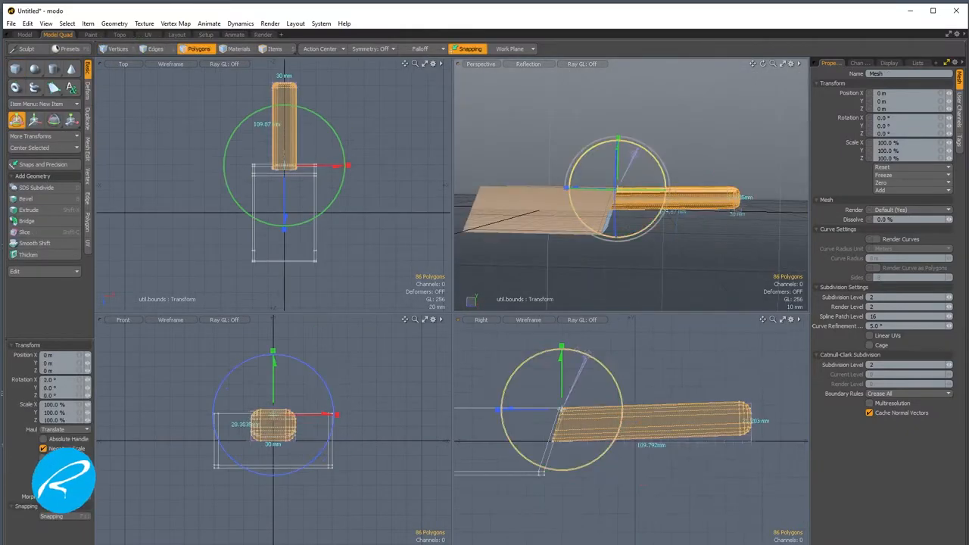